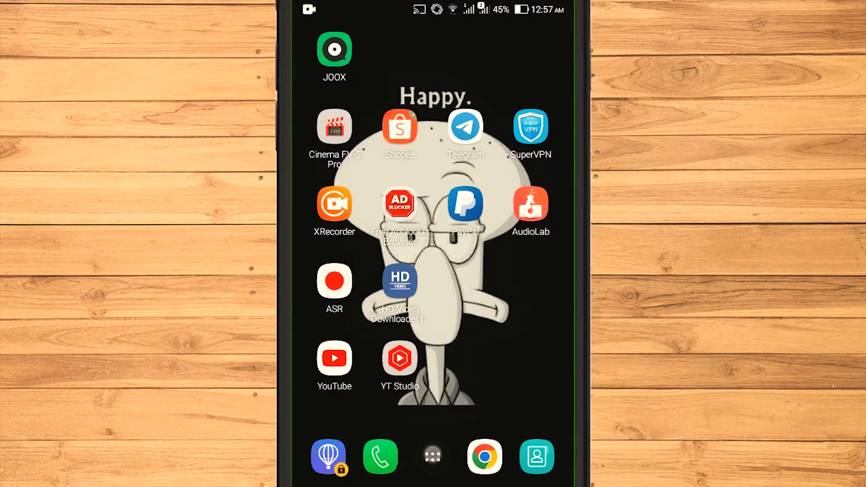
Step: Launch Avee Player, allow media and audio-recording access, and agree to the license
left_click(432, 456)
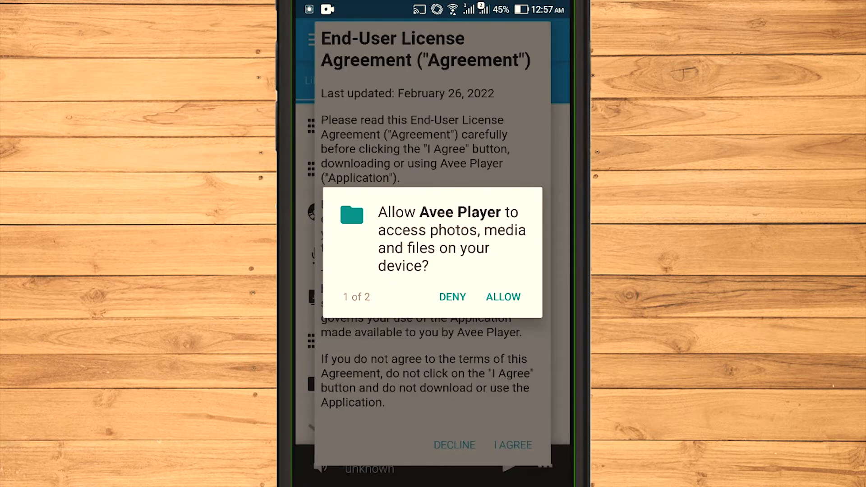
left_click(502, 297)
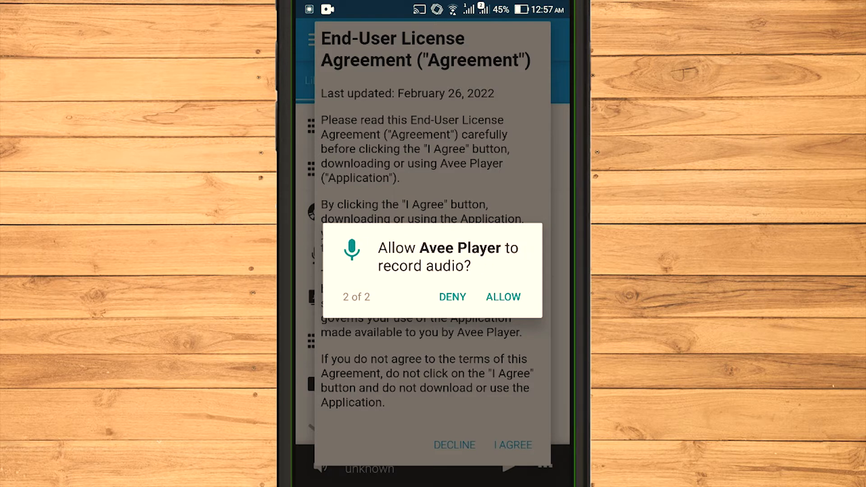
left_click(503, 297)
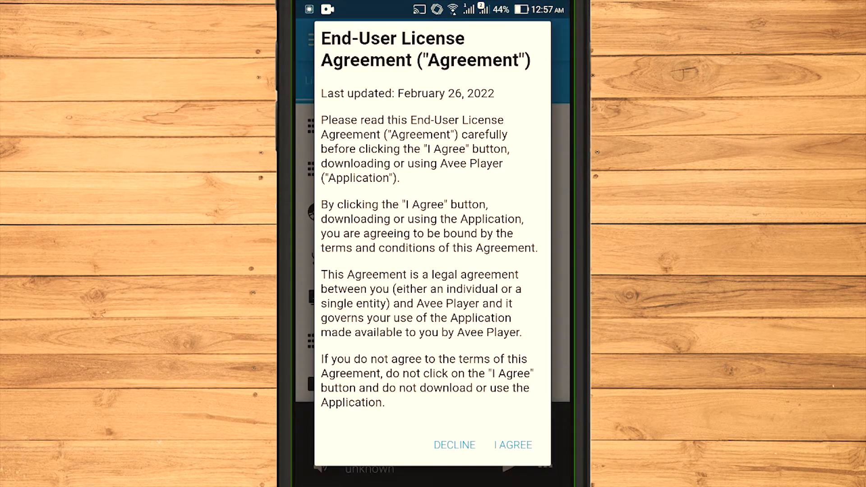
left_click(511, 445)
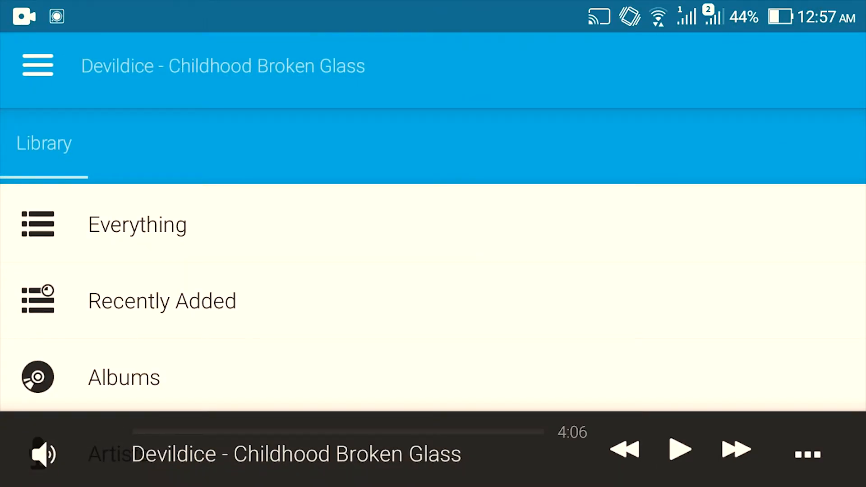
Step: Find the Pot1 track in the Everything list and start playing it
left_click(137, 225)
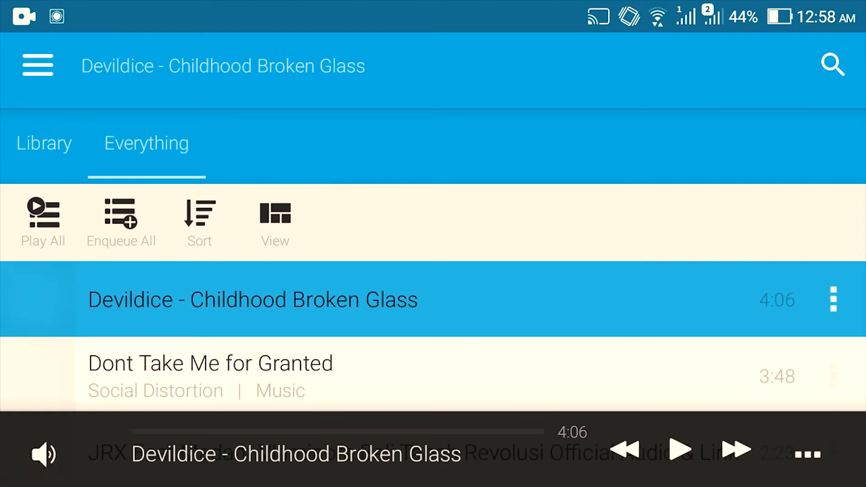
scroll("down", 3)
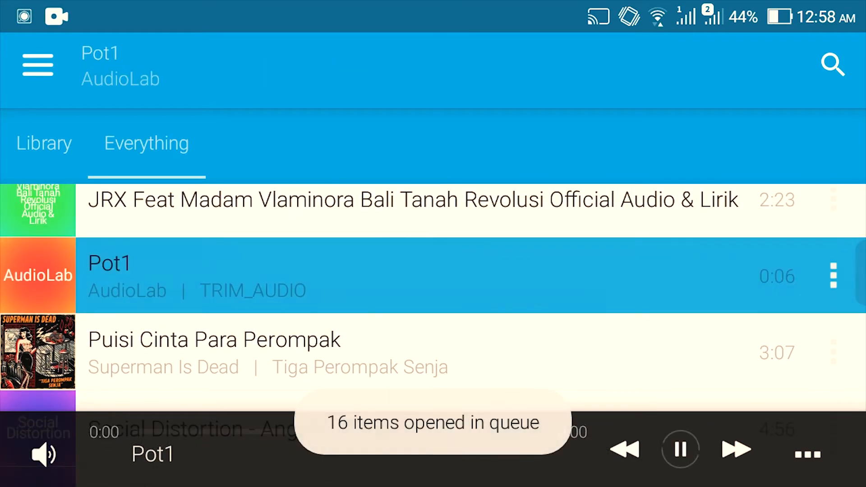
left_click(680, 449)
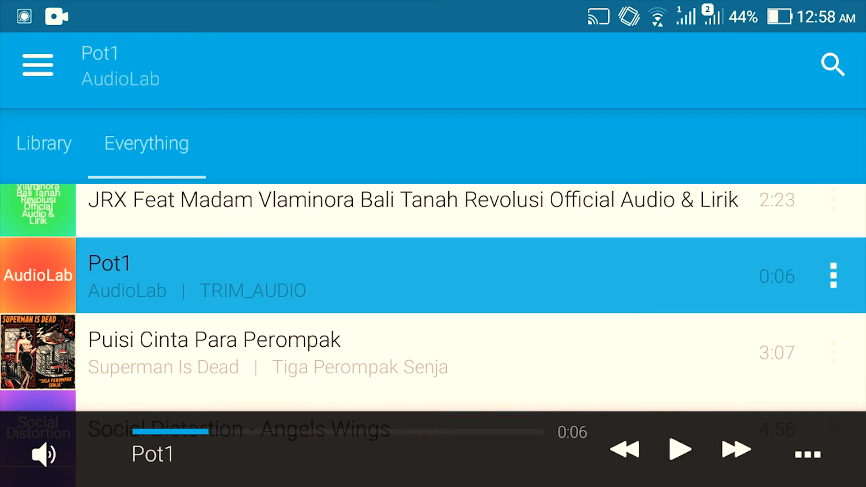
Step: Play Pot1 from Recently Added and bring up its now-playing visualizer screen
left_click(43, 143)
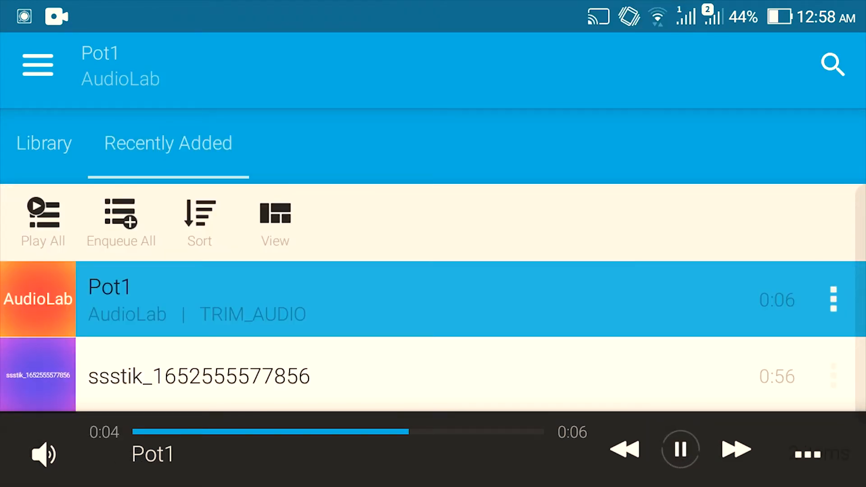
left_click(681, 450)
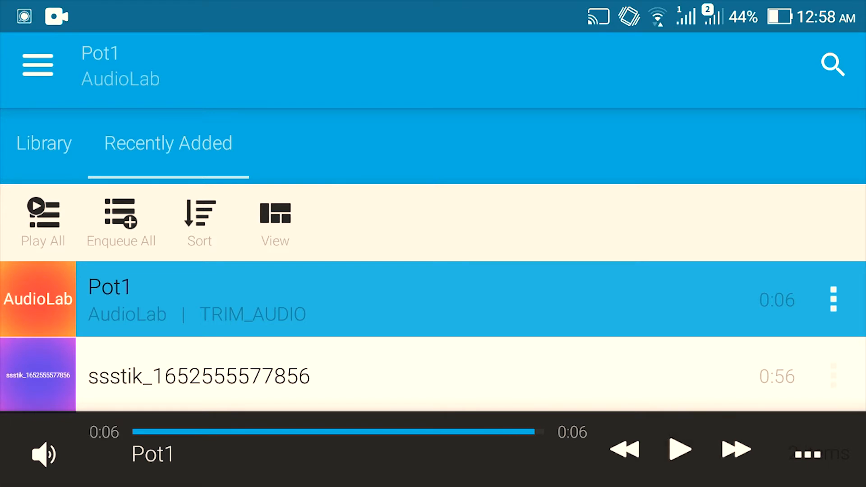
left_click(36, 64)
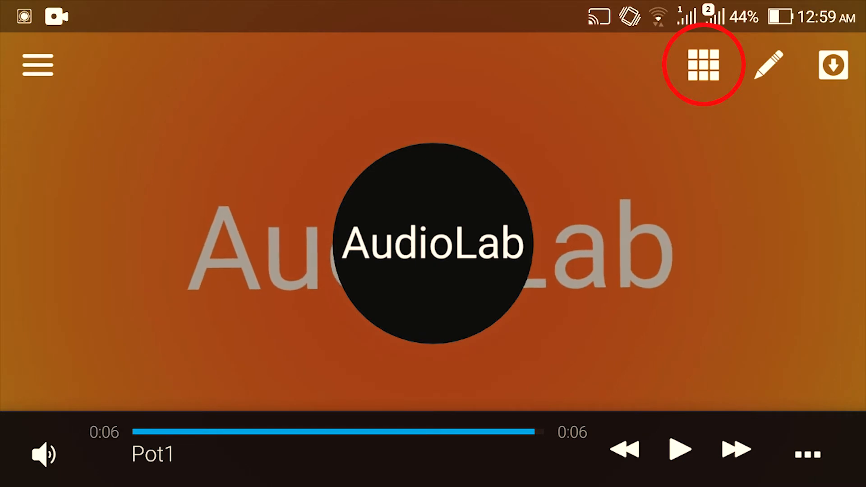
Step: Apply the rainbow ring visualizer design and preview it with the track playing
left_click(703, 65)
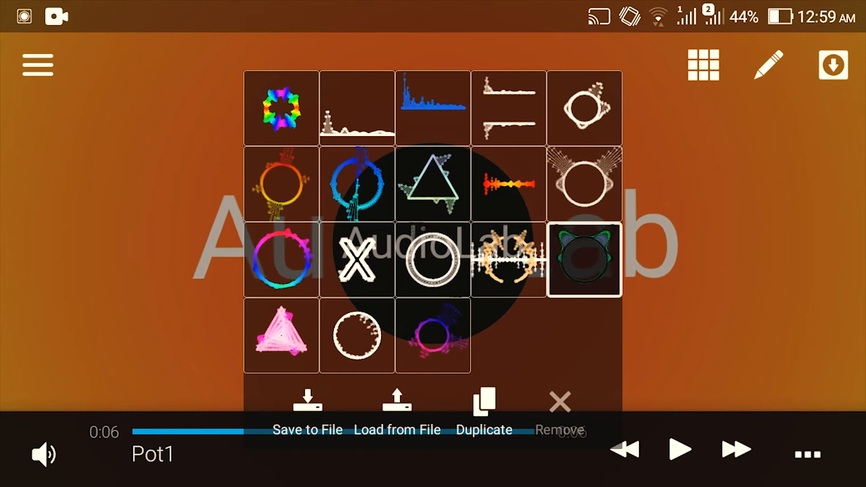
left_click(281, 107)
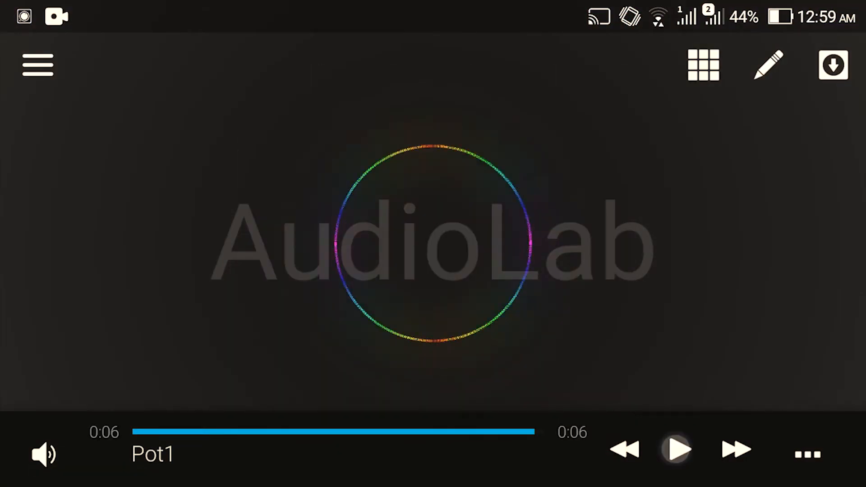
left_click(676, 449)
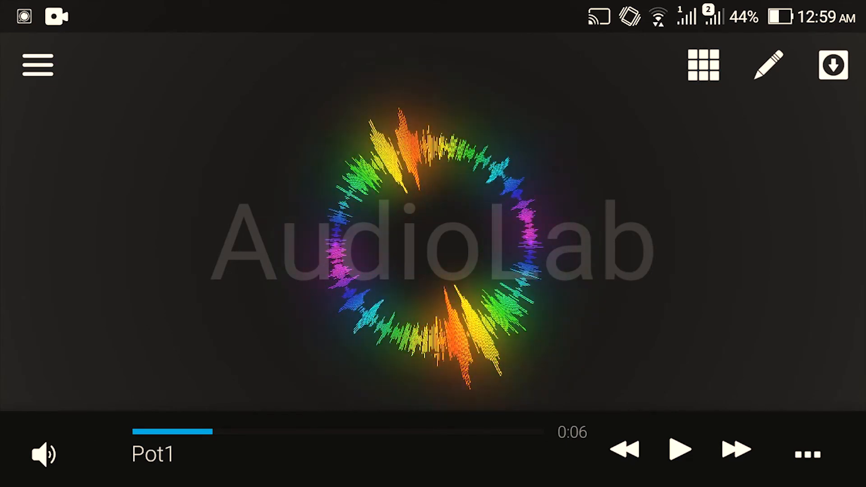
left_click(681, 449)
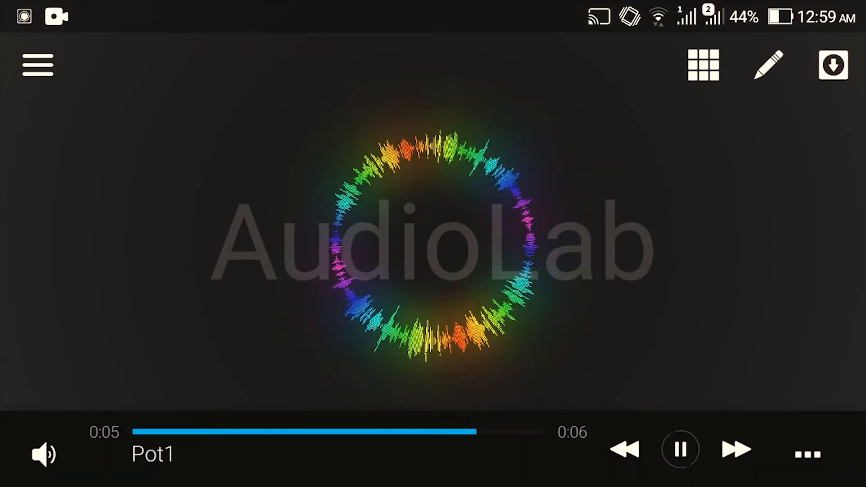
left_click(680, 449)
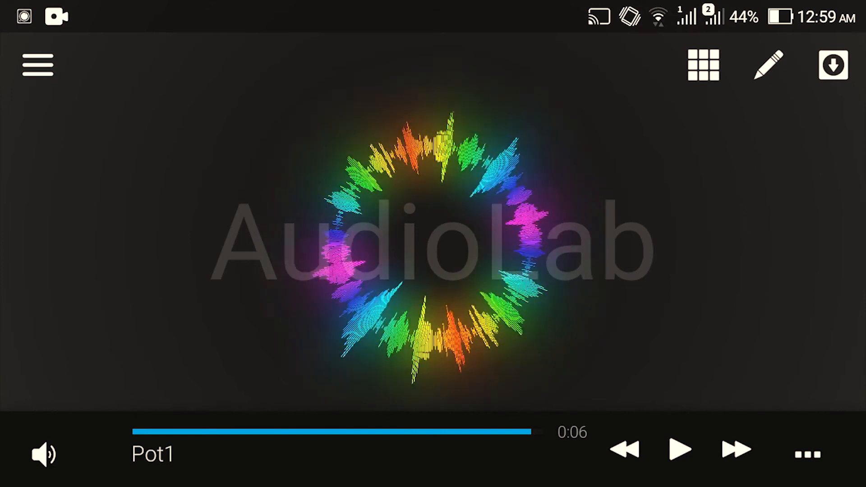
Step: Switch to the glowing ear-shaped wave design and preview it playing
left_click(702, 65)
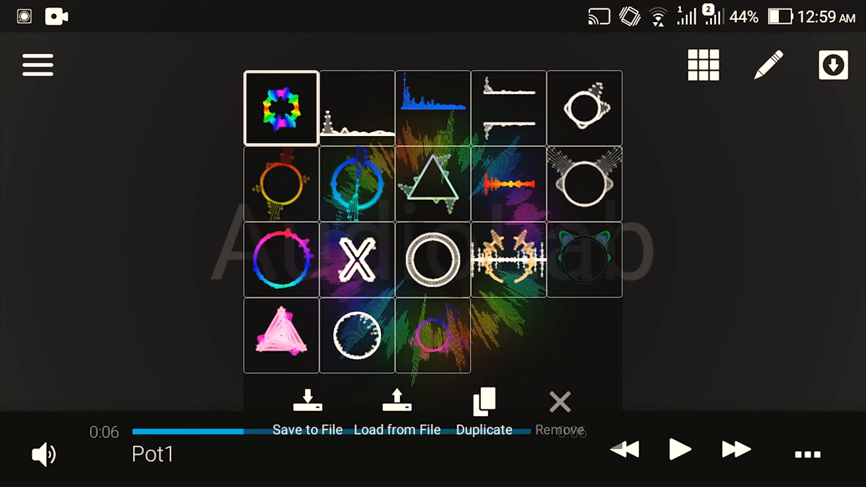
left_click(584, 260)
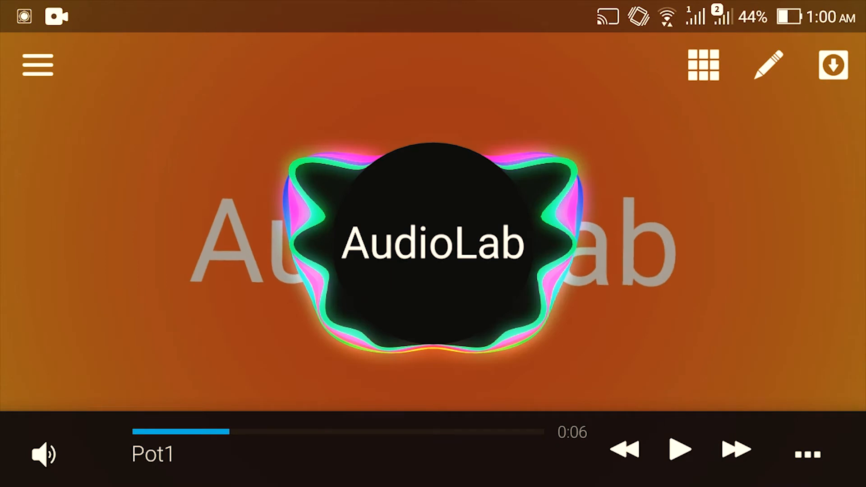
left_click(680, 450)
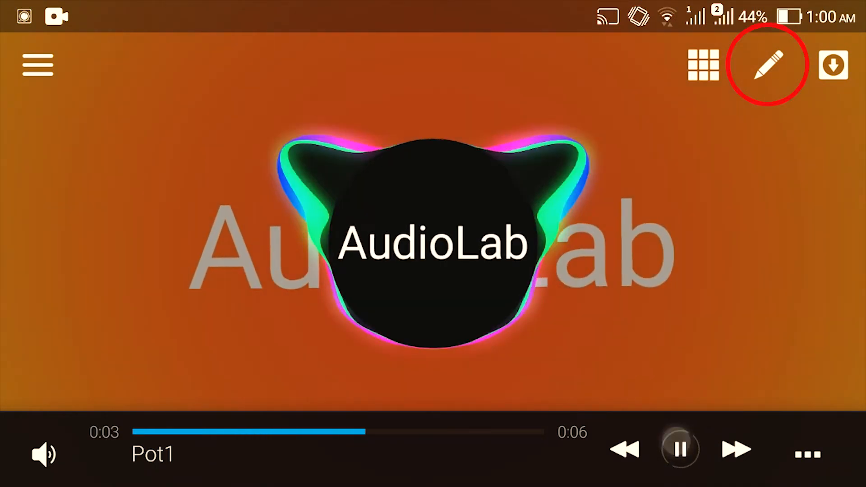
Step: Enter the visualizer editor and select the first Image element's settings
left_click(681, 449)
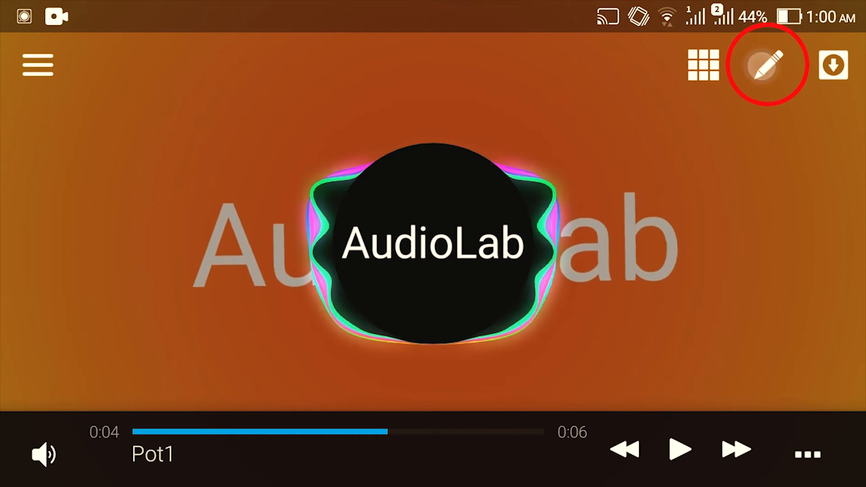
left_click(764, 65)
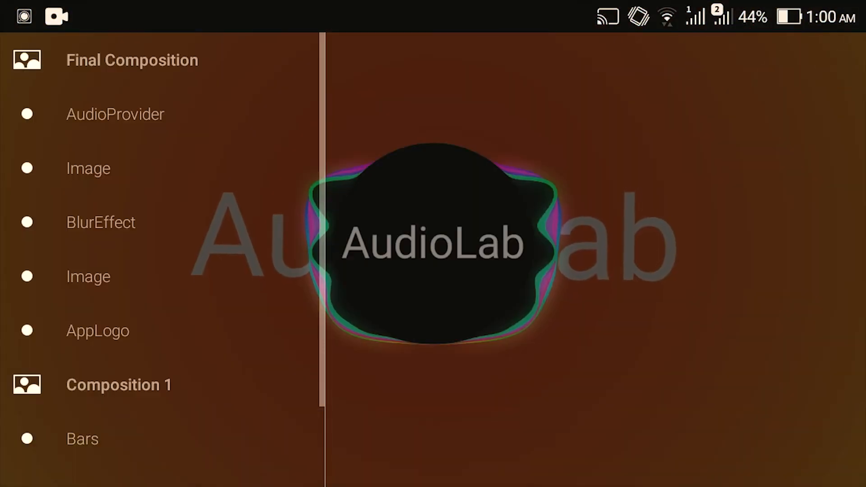
left_click(88, 168)
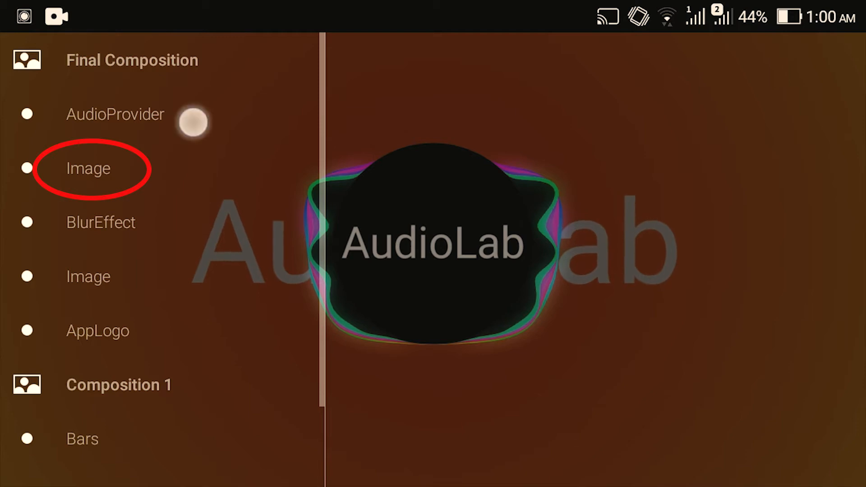
left_click(116, 115)
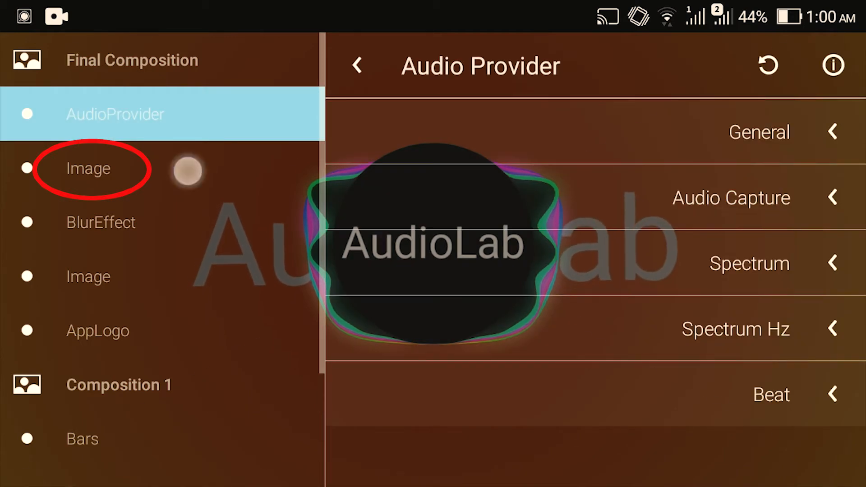
left_click(87, 168)
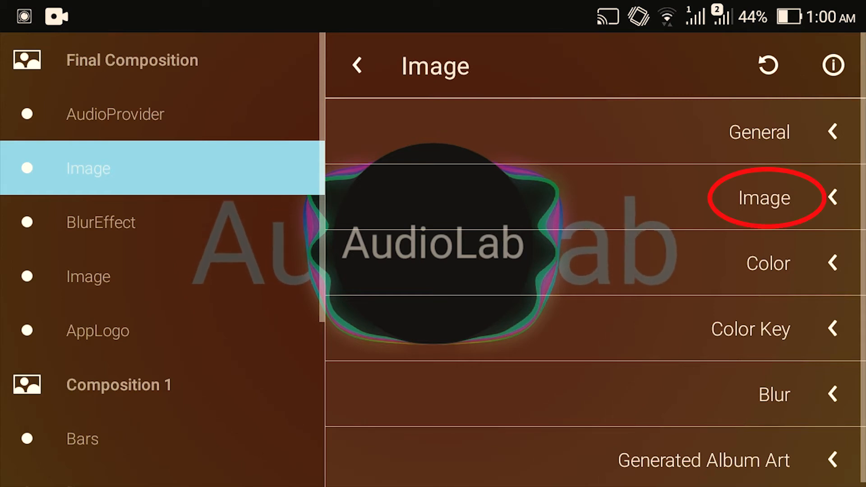
Step: Set the background Image to the custom graffiti wall photo from storage
left_click(767, 198)
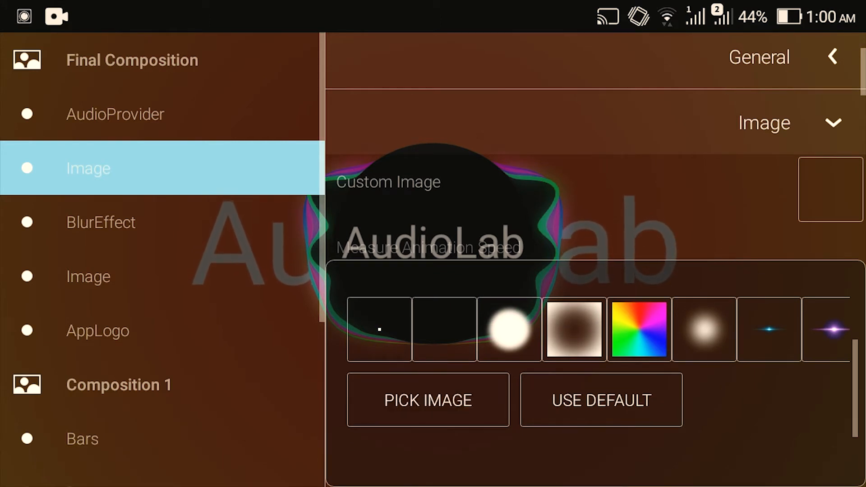
left_click(428, 399)
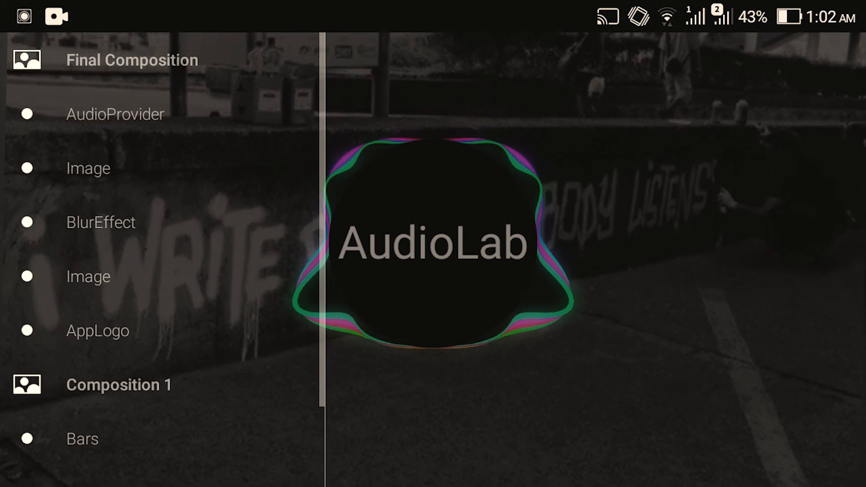
Step: Set the second Image element to the Squidward 'Happy.' picture and return to the player
left_click(87, 276)
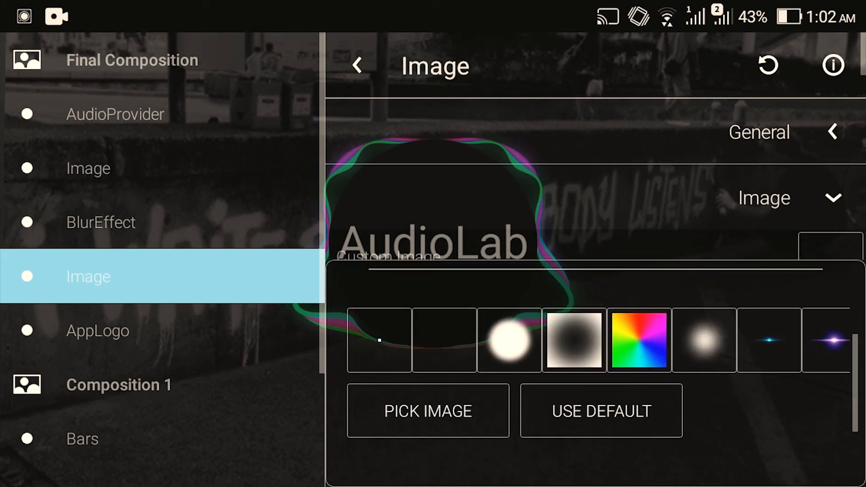
left_click(427, 411)
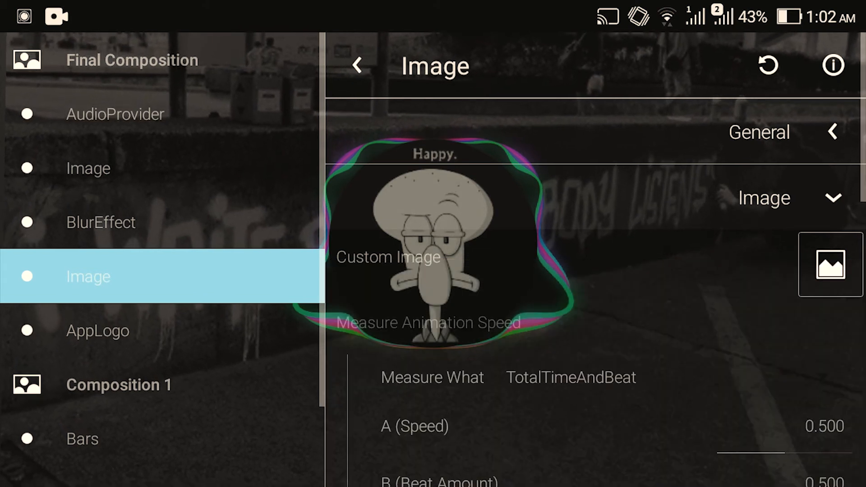
left_click(357, 65)
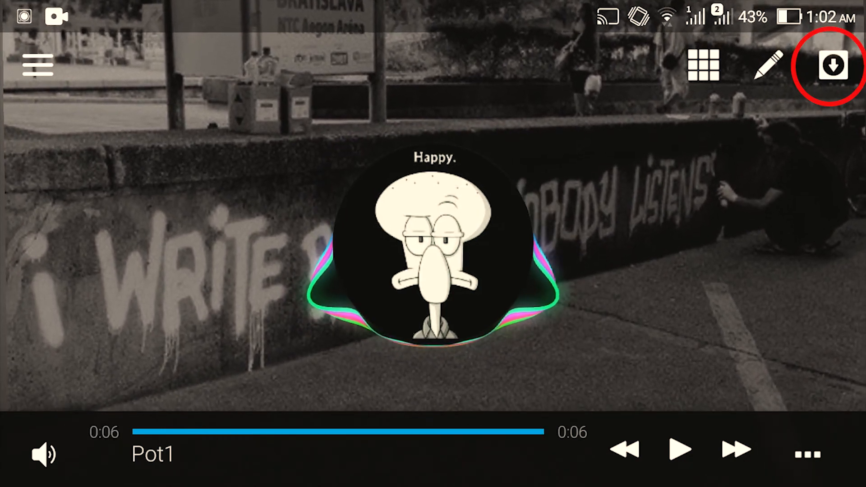
Step: Bring up video export and change the file name to 'tes'
left_click(834, 64)
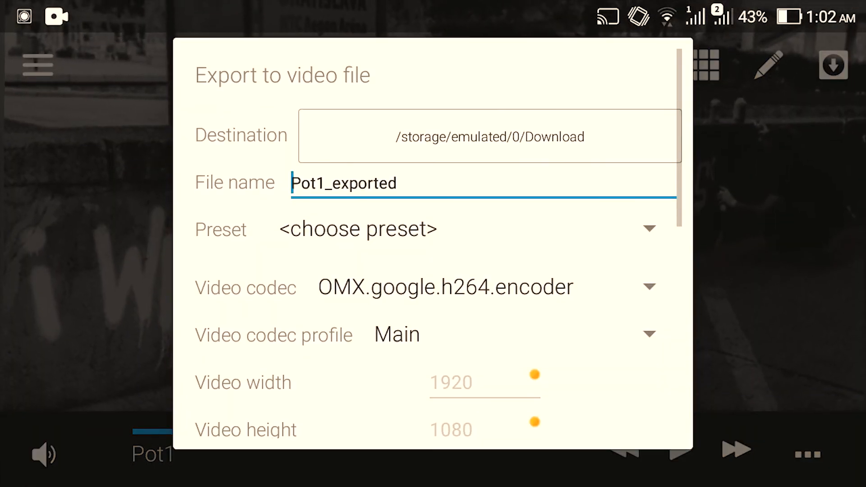
left_click(344, 183)
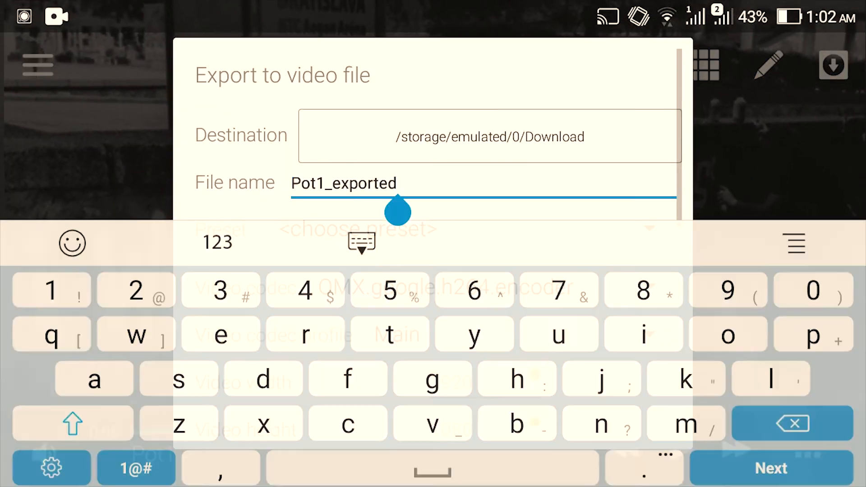
left_click(792, 421)
type("tes")
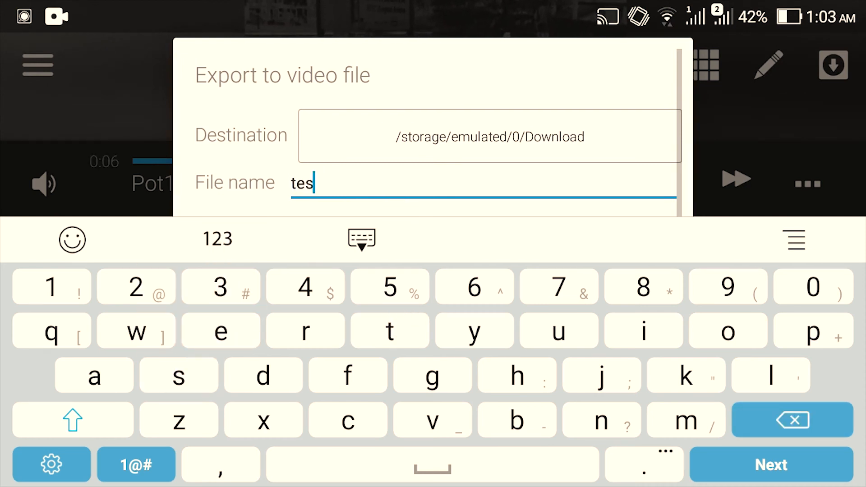
left_click(361, 239)
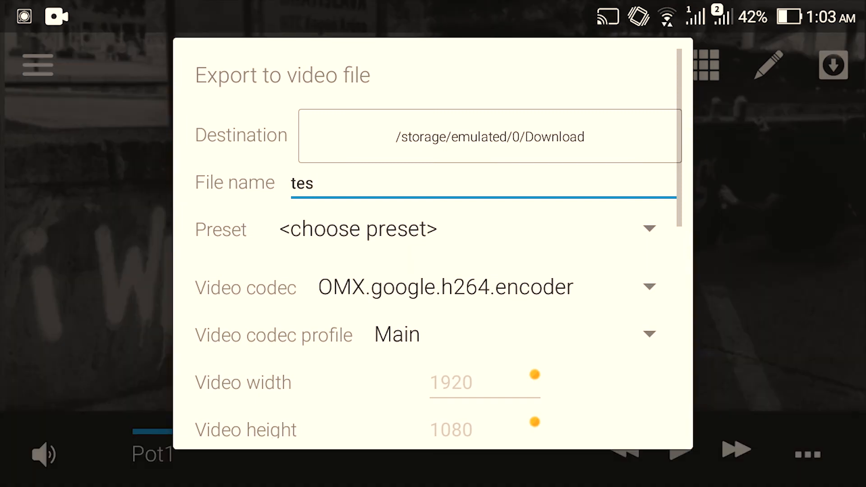
Step: Review the export settings (1080p, 30 fps, audio) down to the Export button
scroll("down", 3)
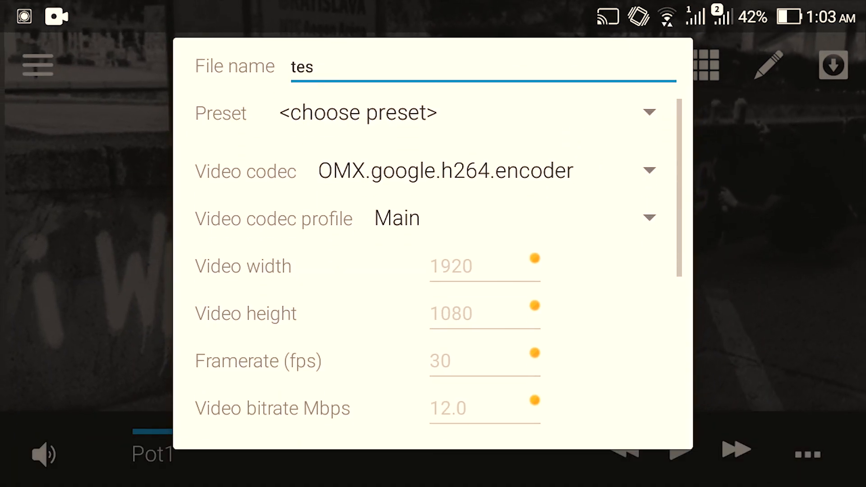
scroll("down", 3)
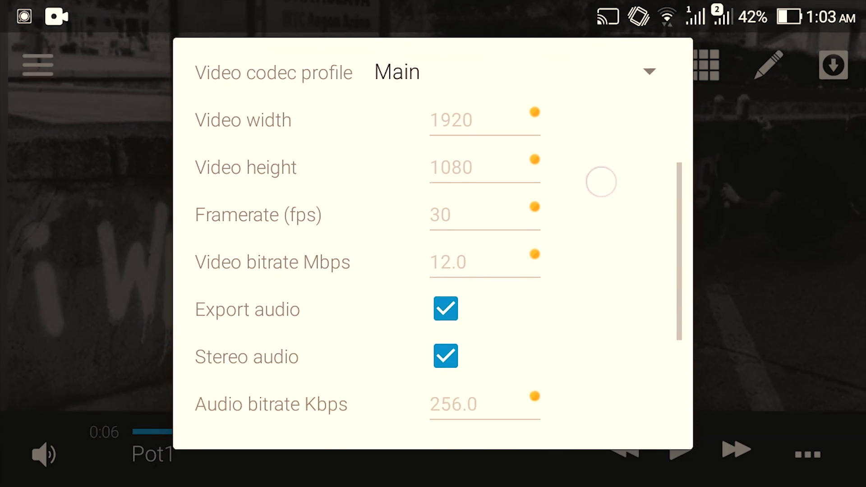
scroll("up", 3)
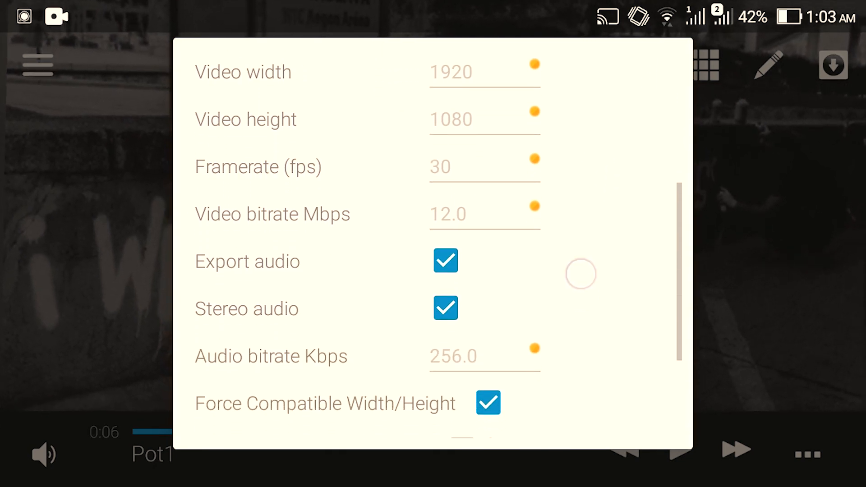
scroll("down", 3)
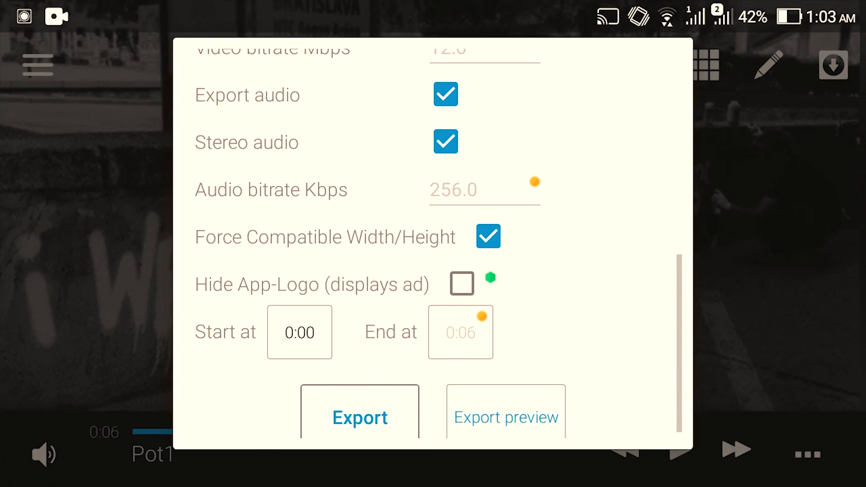
Step: Start exporting the 'tes' video, with rendering progress shown as Pot1 plays
left_click(360, 393)
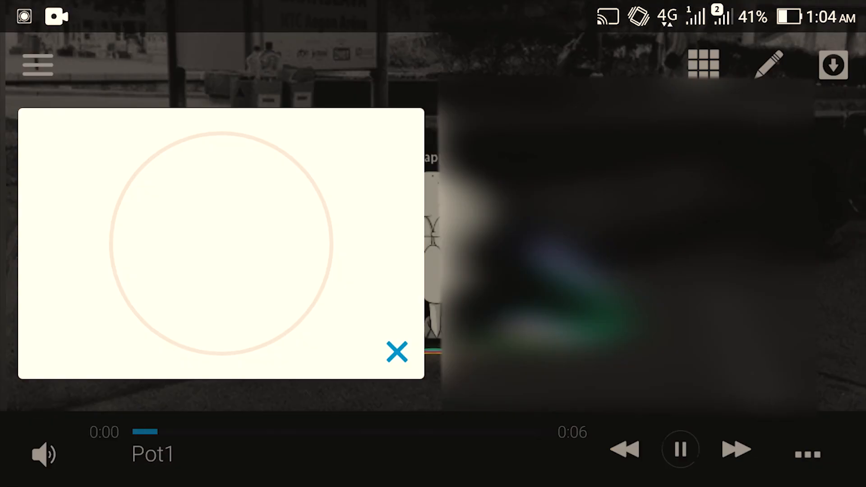
left_click(43, 454)
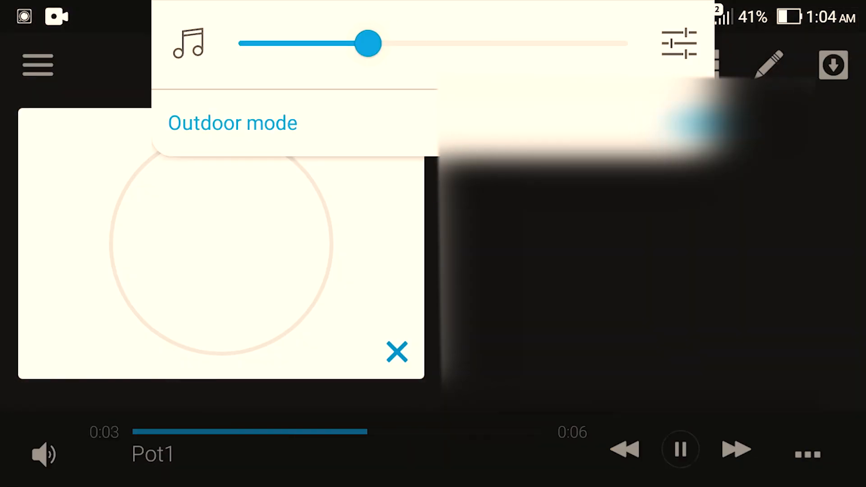